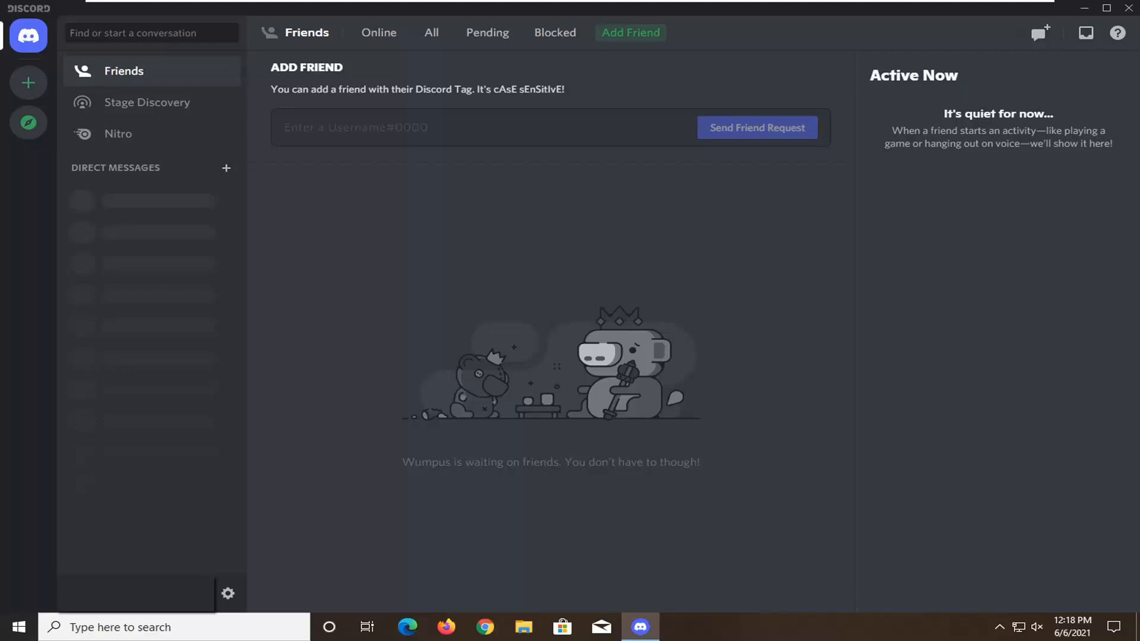
mouse_move(1103, 465)
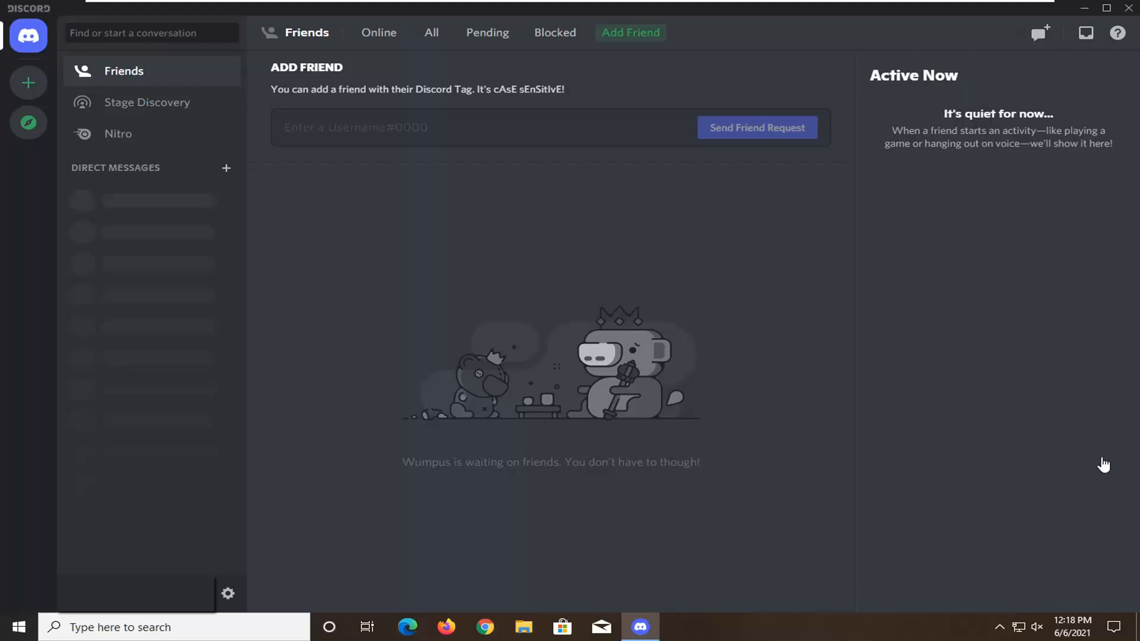
mouse_move(279, 604)
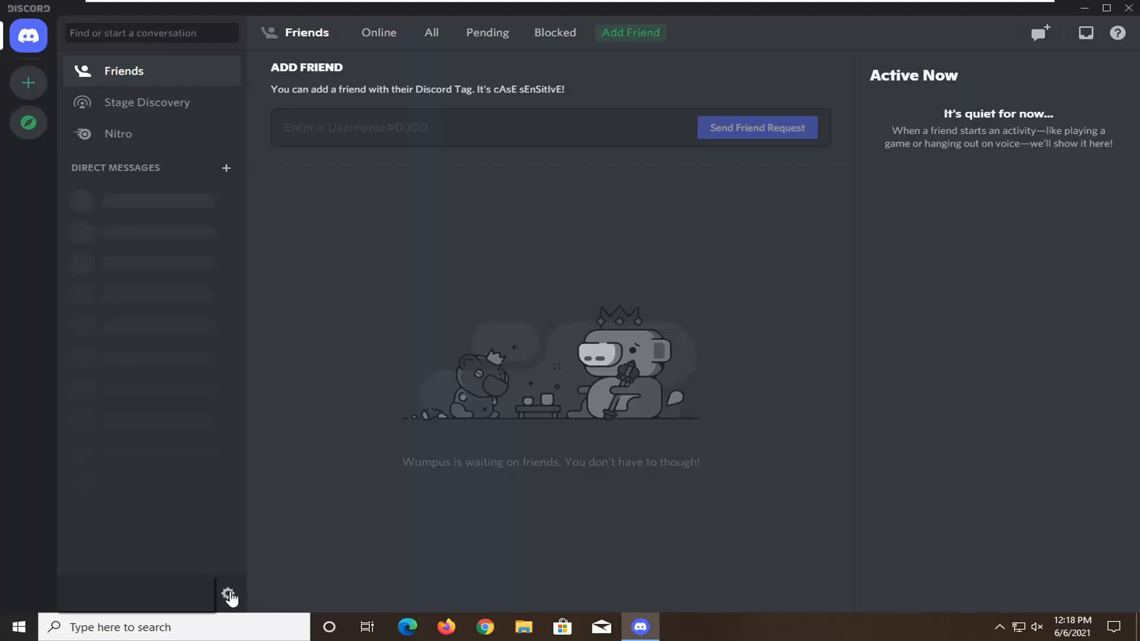
Go from the Friends page into Discord's user settings (My Account)
left_click(229, 594)
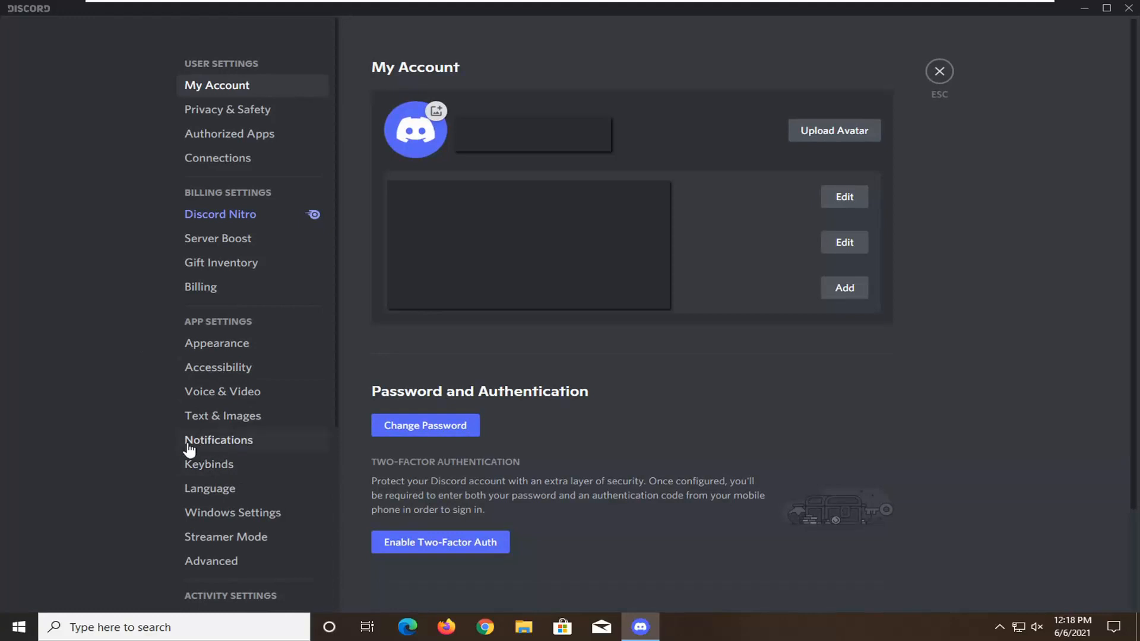
In Notifications, confirm Text-to-Speech is 'For all channels', then close Discord to the desktop
left_click(218, 440)
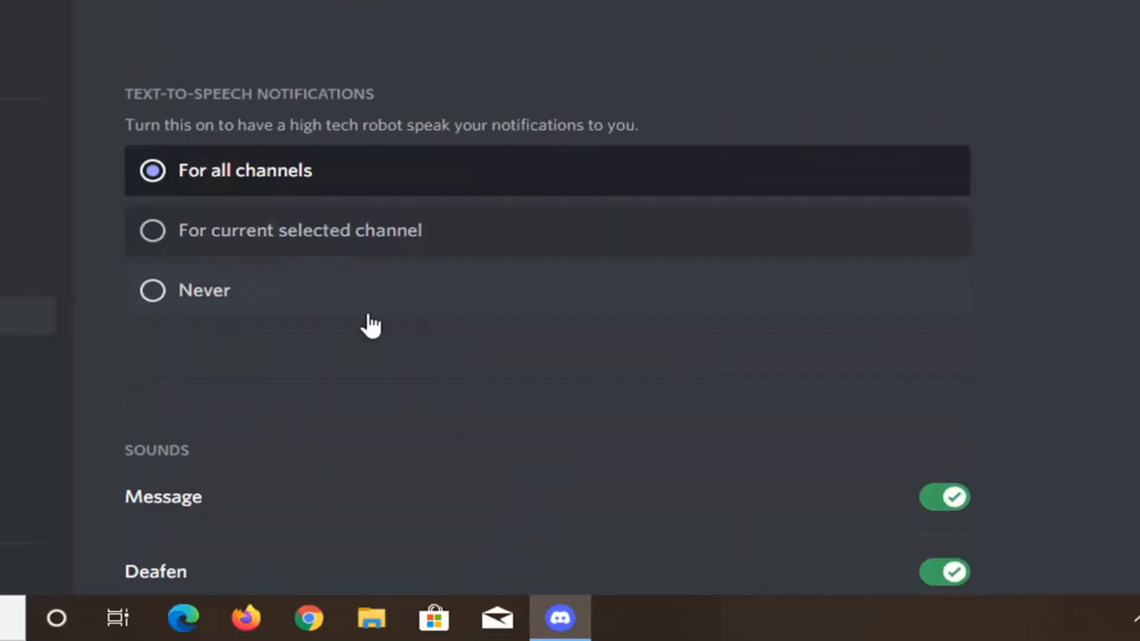
scroll("up", 3)
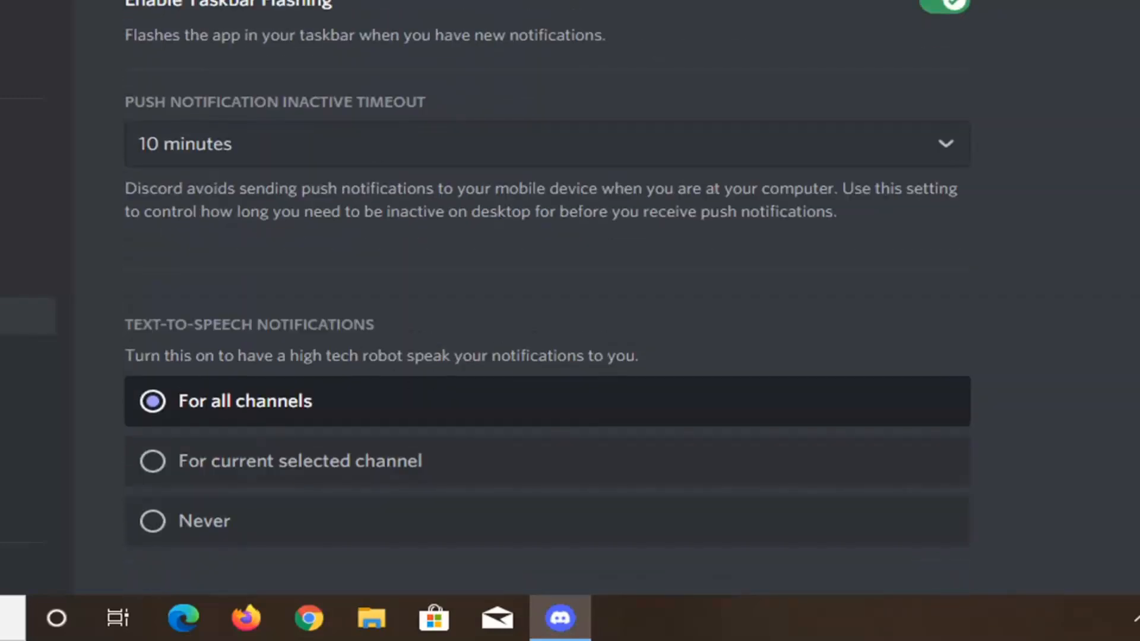
left_click(560, 619)
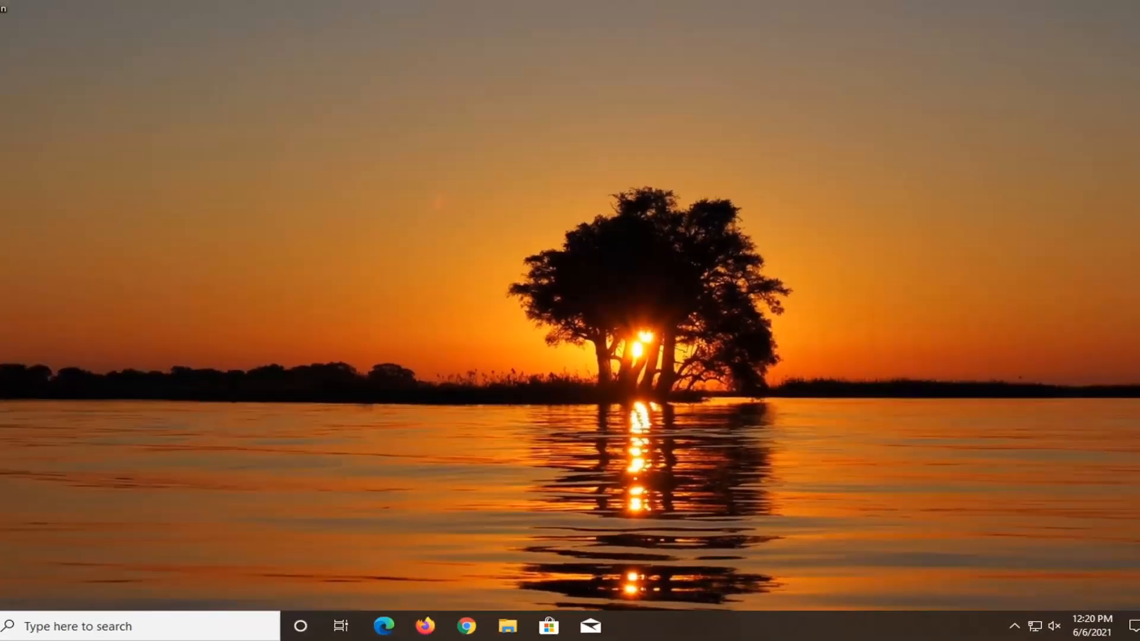